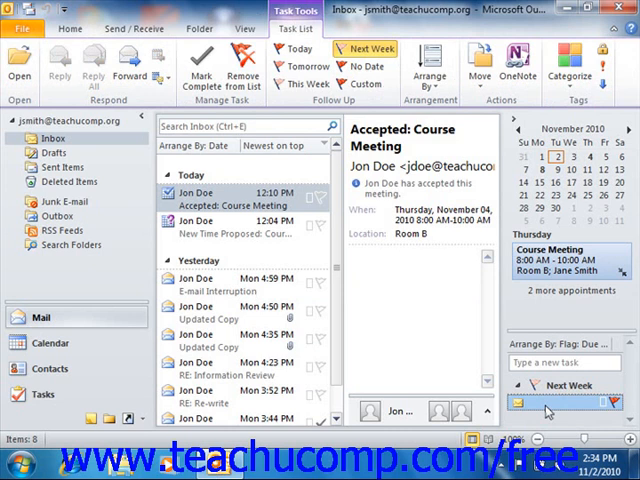
mouse_move(197, 370)
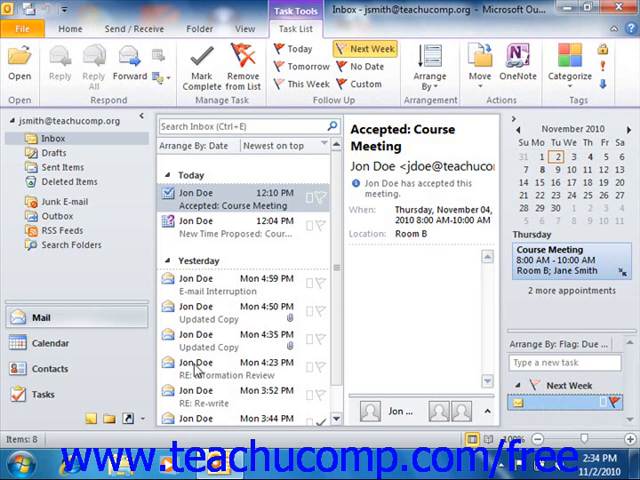
Step: Switch from the Inbox to the Calendar, showing Tuesday, November 2, 2010
left_click(49, 342)
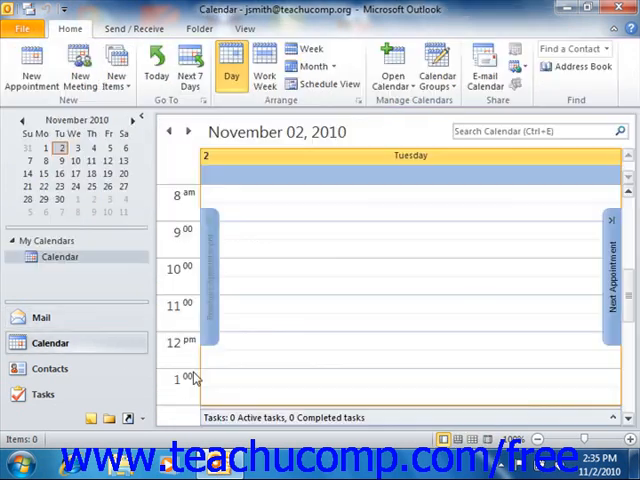
mouse_move(338, 432)
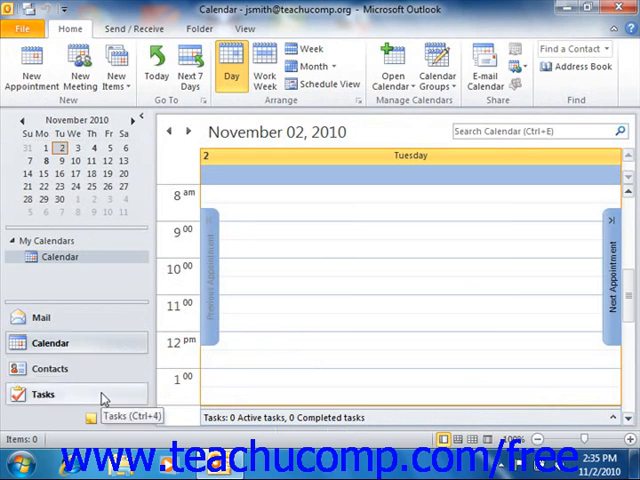
Step: Open the Tasks folder under My Tasks, listing 'Prepare interview materials' due 11/8/2010
left_click(44, 393)
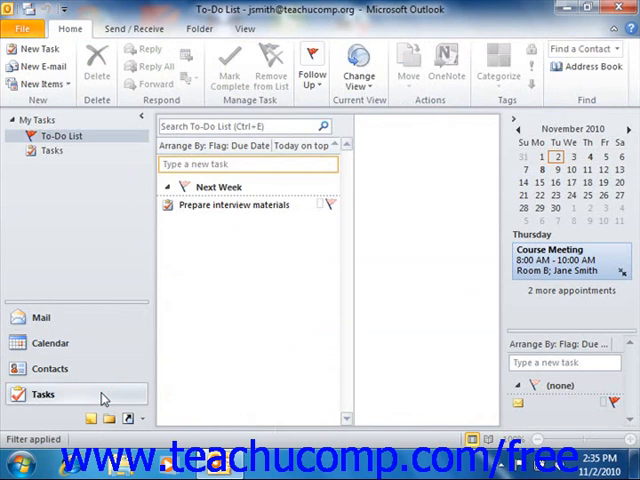
mouse_move(108, 419)
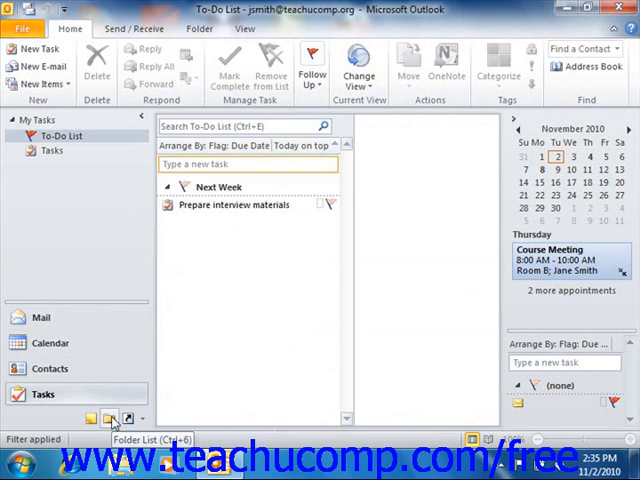
left_click(108, 418)
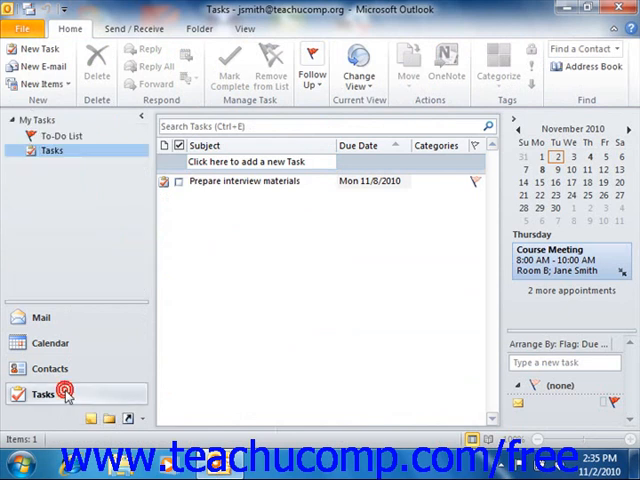
mouse_move(271, 244)
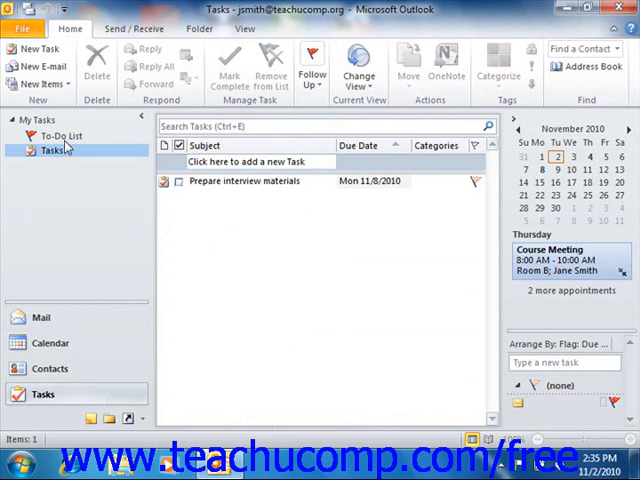
left_click(60, 135)
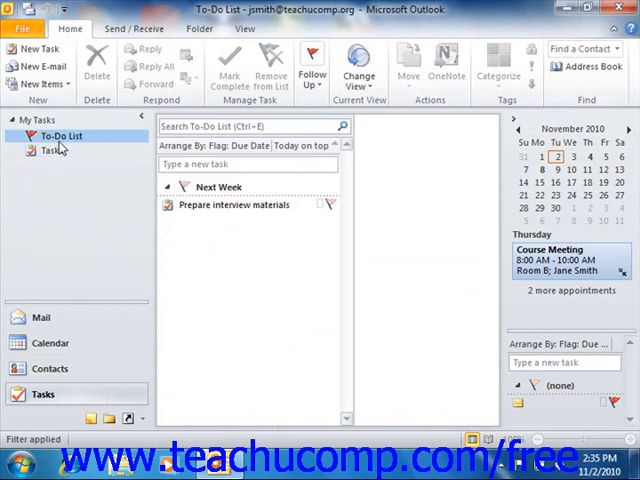
left_click(46, 150)
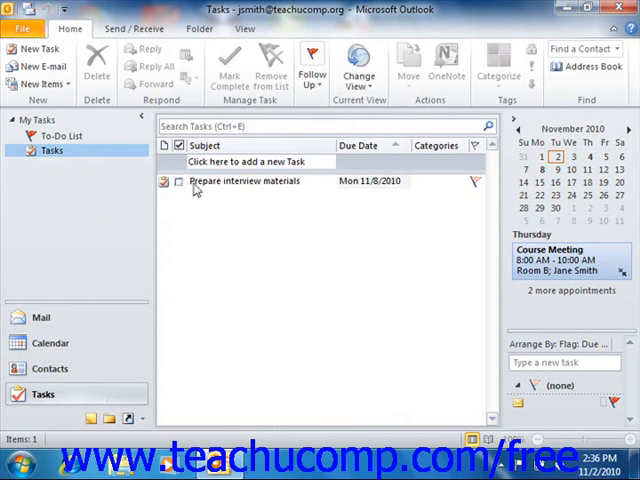
Step: Open the 'Prepare interview materials' task, due 11/8/2010, in its Task window
left_click(245, 181)
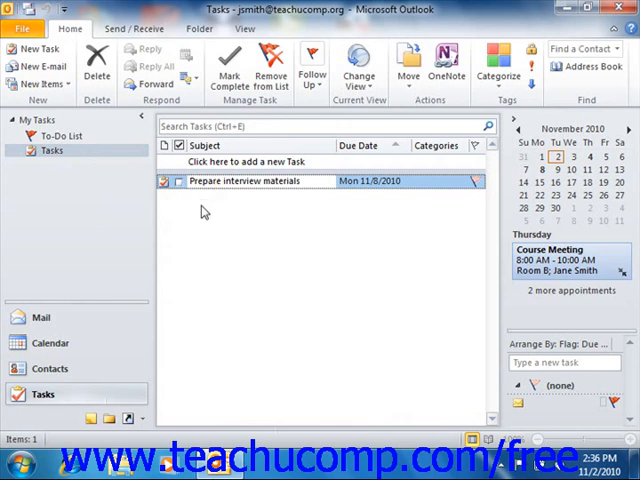
mouse_move(227, 176)
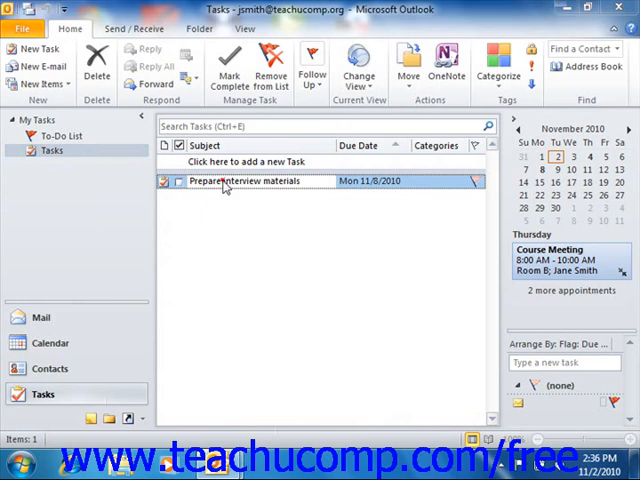
double_click(245, 181)
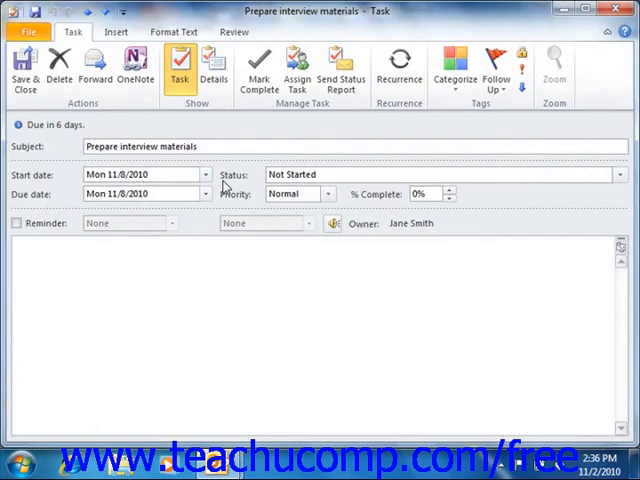